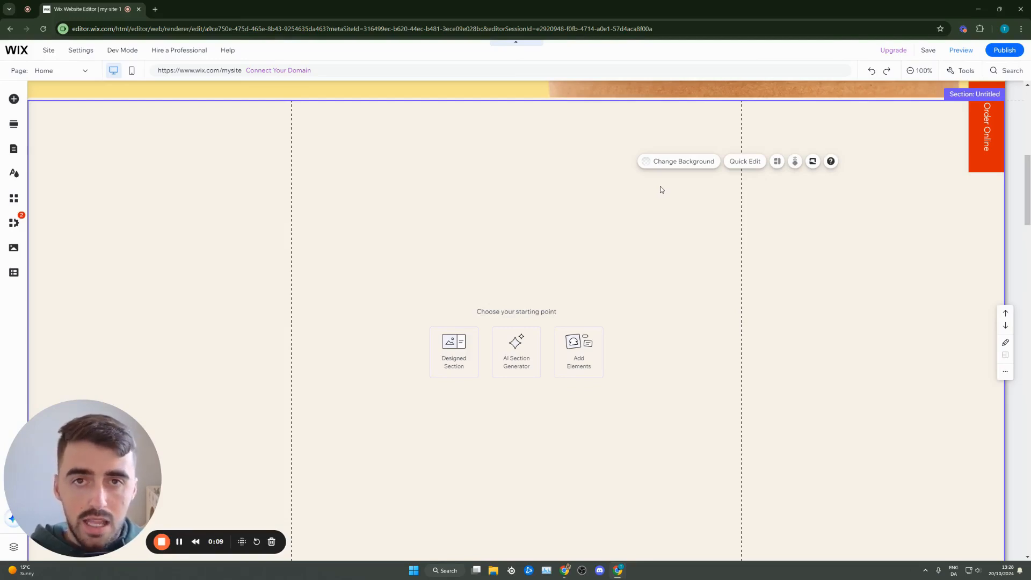
pyautogui.moveTo(485, 206)
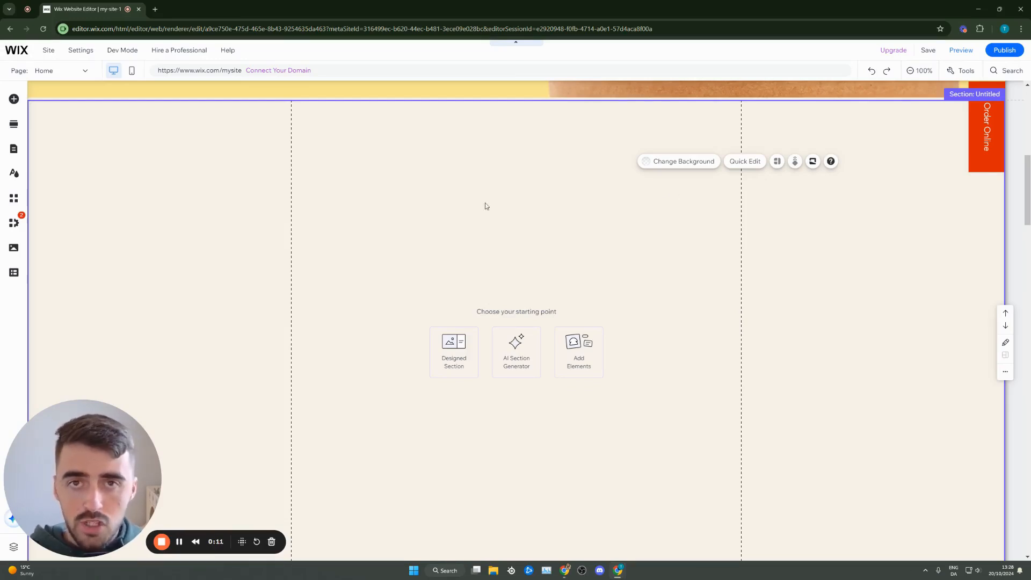
pyautogui.moveTo(13, 173)
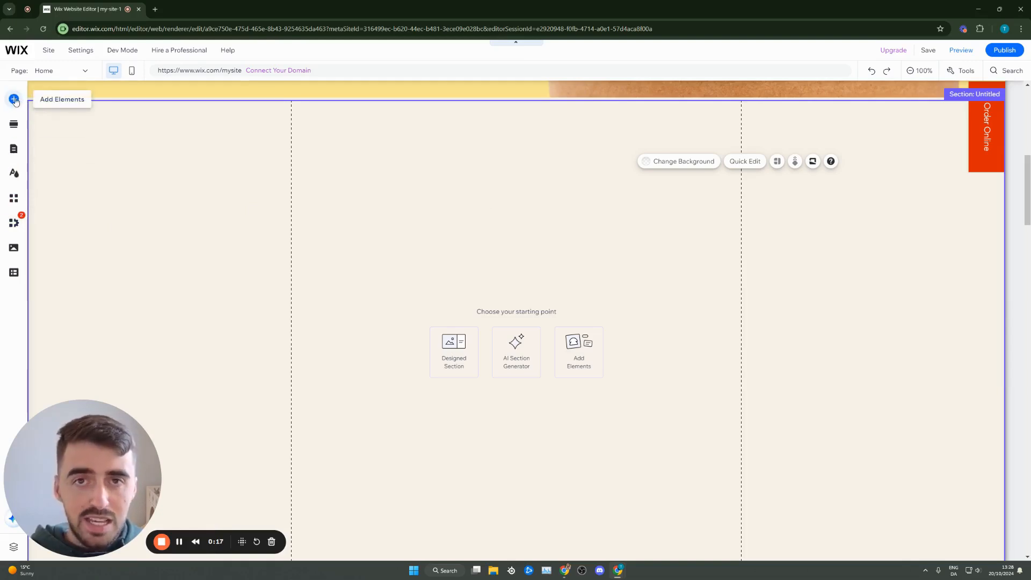
# Browse Add Elements to the Interactive Hover Boxes options for the empty section
pyautogui.click(13, 99)
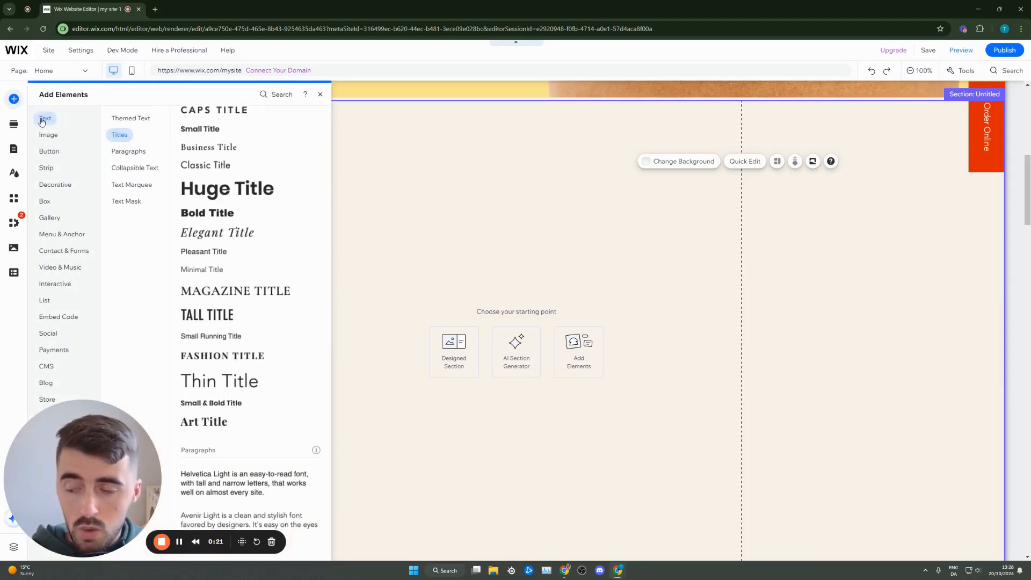
pyautogui.click(59, 267)
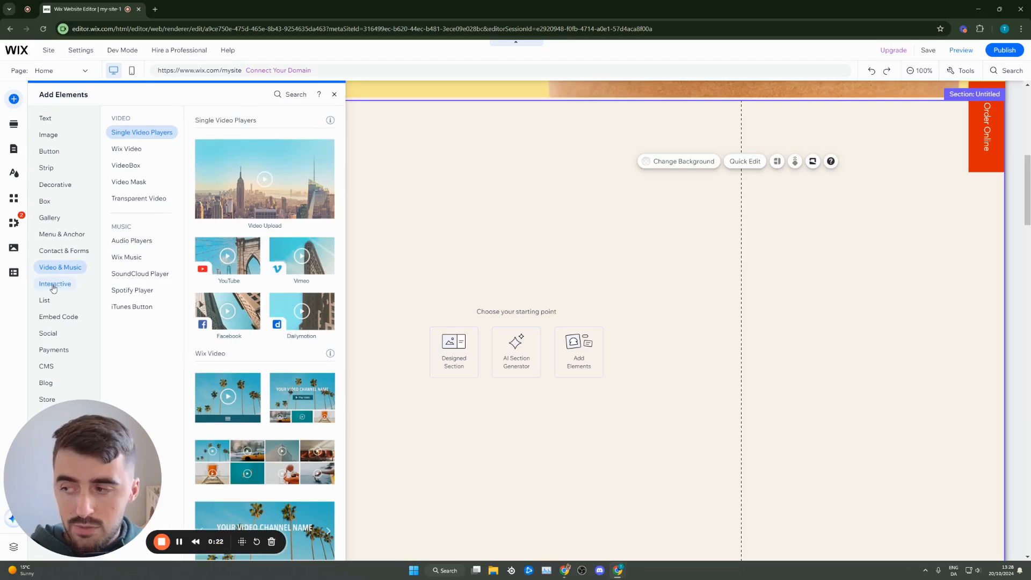
pyautogui.click(55, 284)
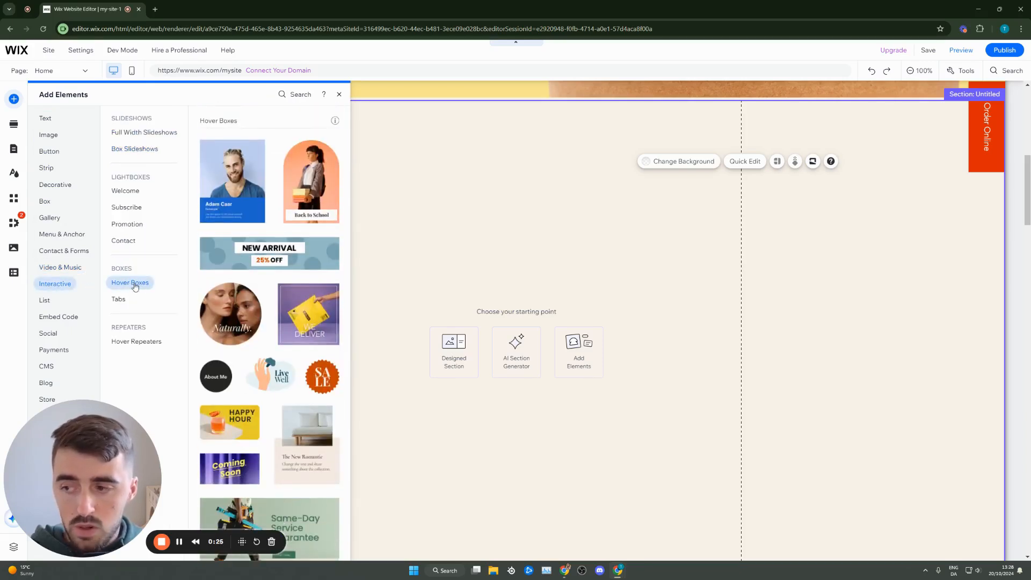
pyautogui.scroll(-3)
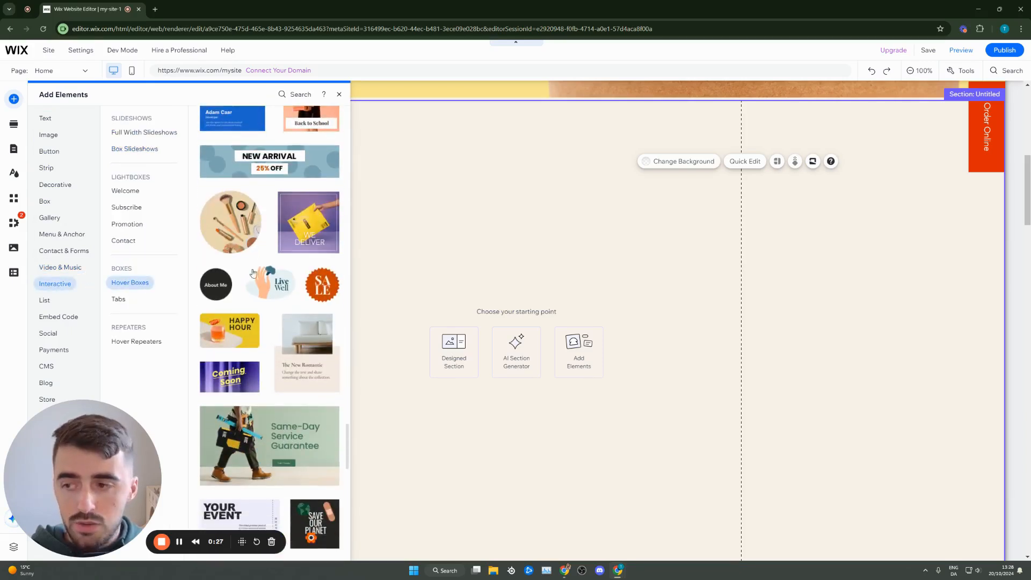
pyautogui.scroll(-3)
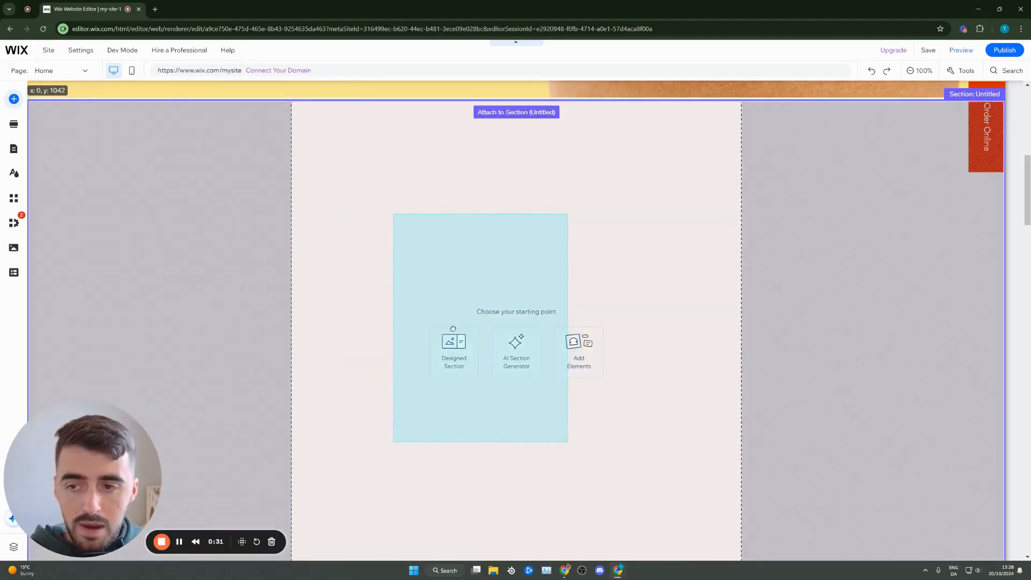
# Drop the hover box, remove its default image, and shrink it to a small rectangle
pyautogui.click(454, 349)
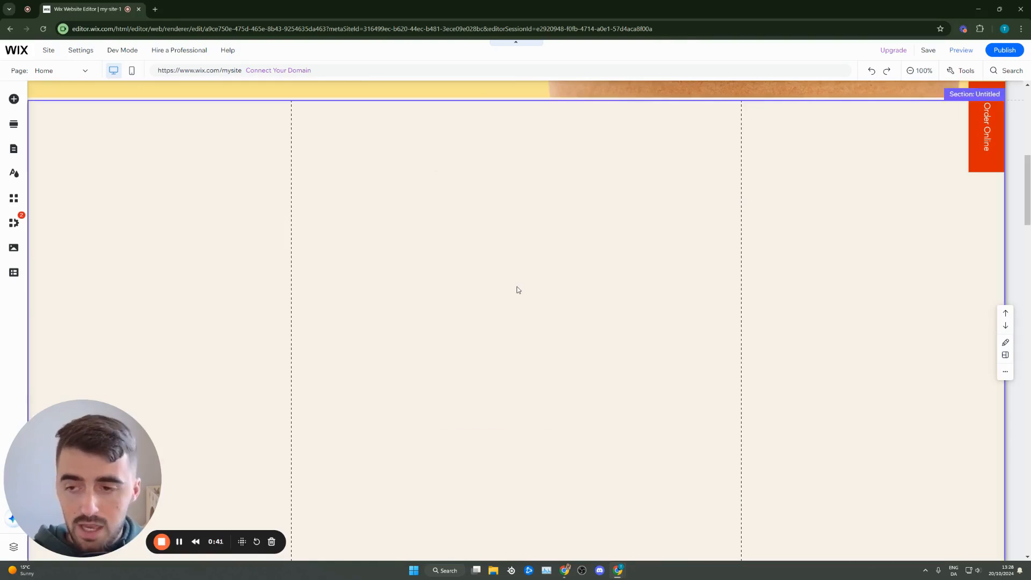
pyautogui.click(516, 289)
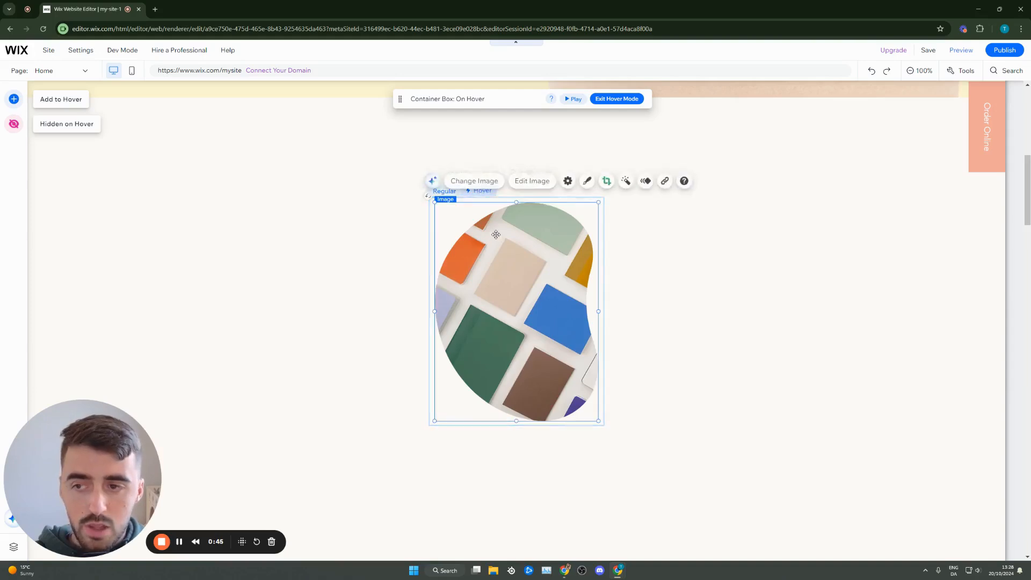
pyautogui.click(616, 99)
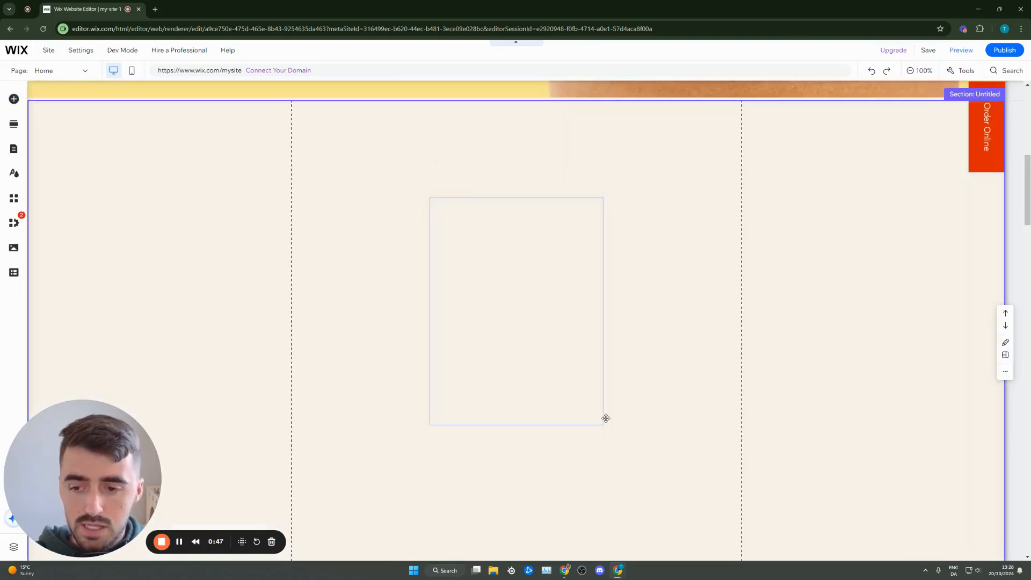
pyautogui.moveTo(606, 418); pyautogui.dragTo(567, 247)
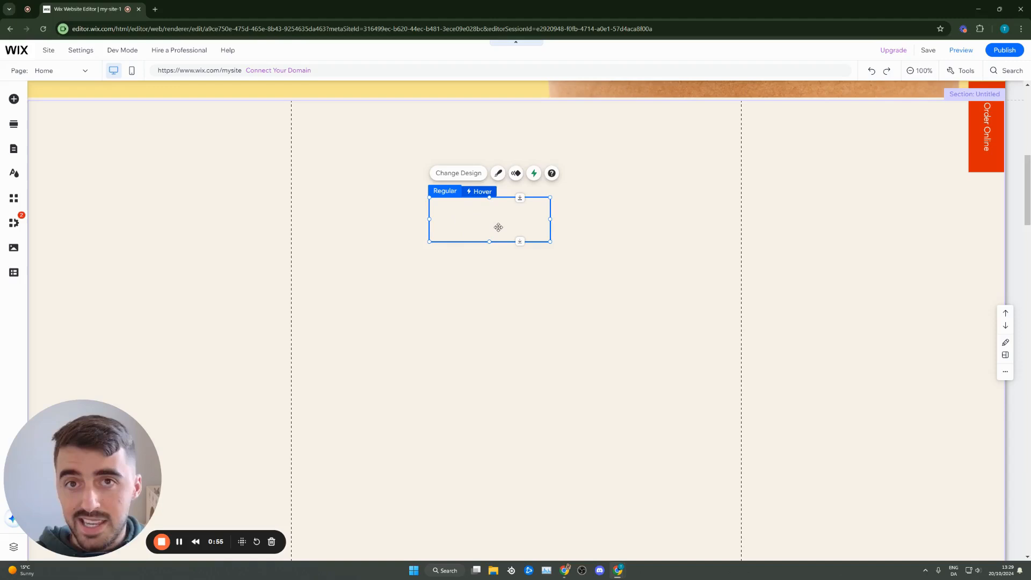
# Narrow the hover box slightly and enter Hover Mode for it
pyautogui.moveTo(550, 241); pyautogui.dragTo(531, 231)
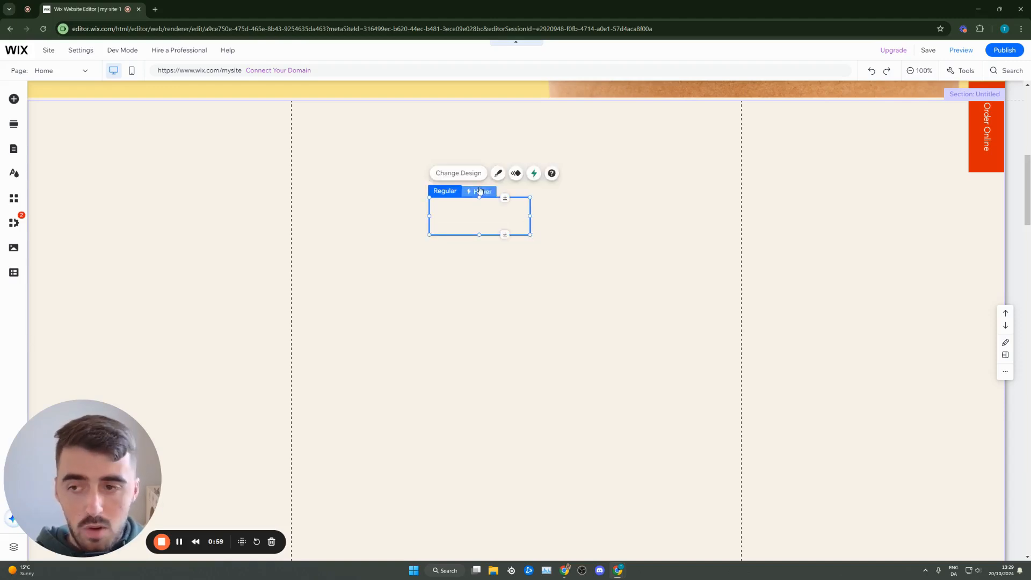
pyautogui.click(483, 191)
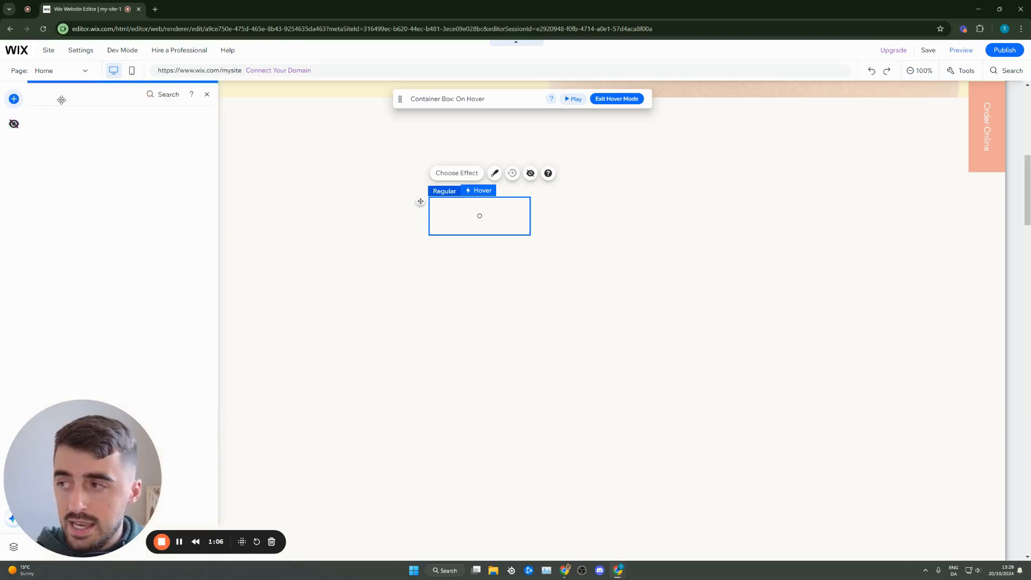
# Add the 'Art Title' text into the box's hover state, then exit Hover Mode
pyautogui.click(13, 100)
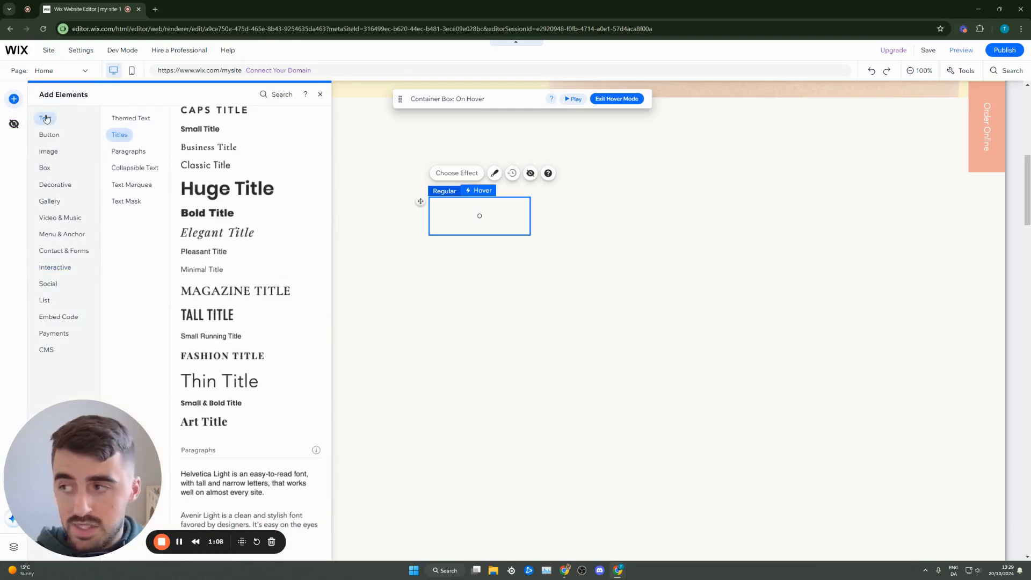
pyautogui.scroll(-3)
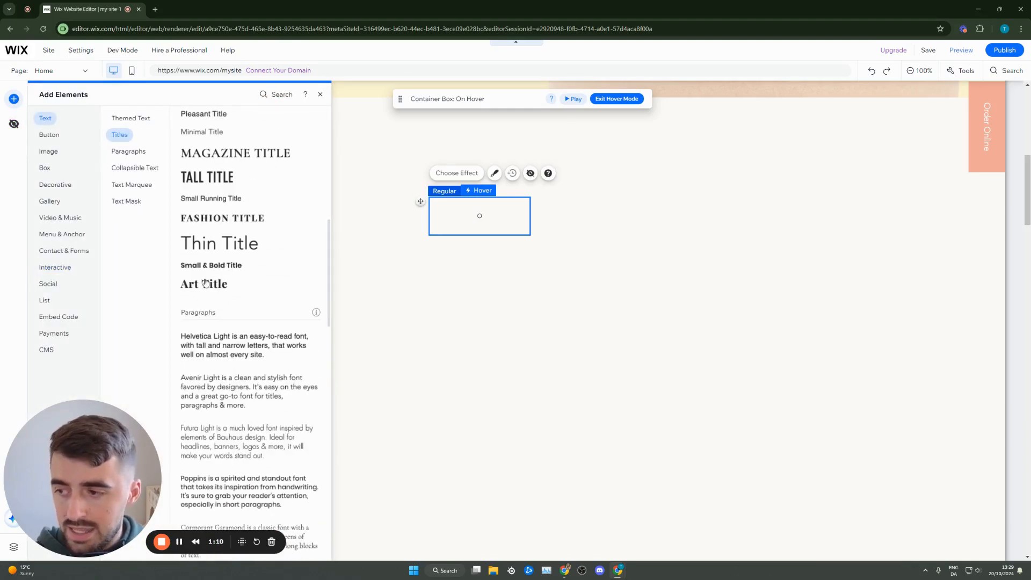
pyautogui.click(204, 283)
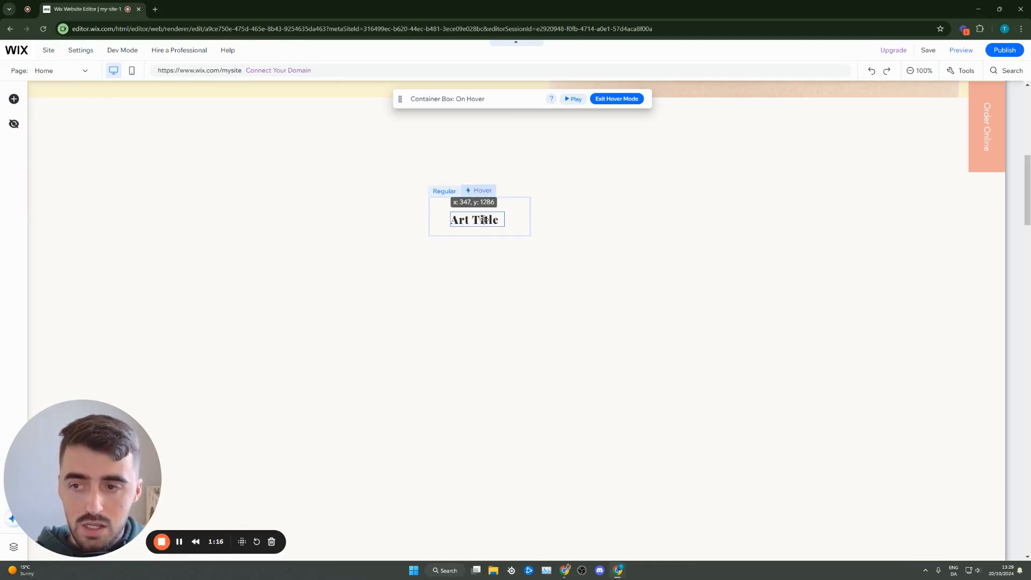
pyautogui.click(475, 219)
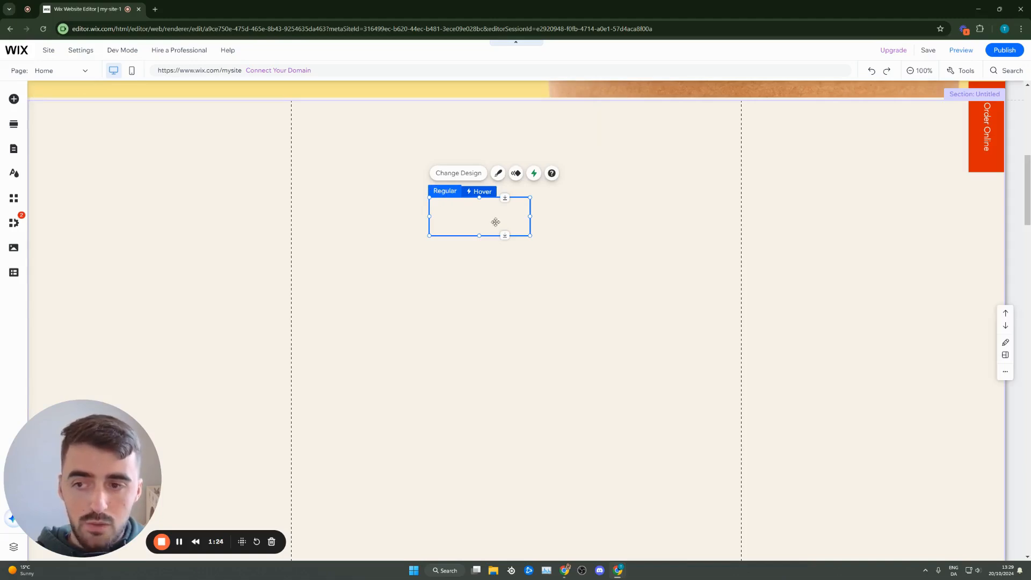
# Launch Preview of the page to test the hover box
pyautogui.click(478, 191)
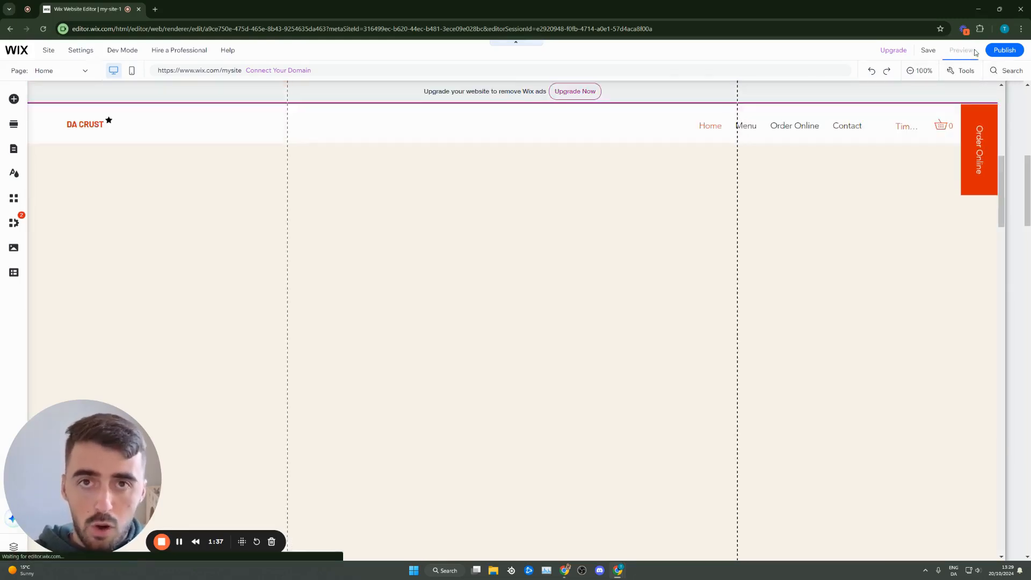
# Click in the preview's top-right area while the homepage finishes loading
pyautogui.click(963, 50)
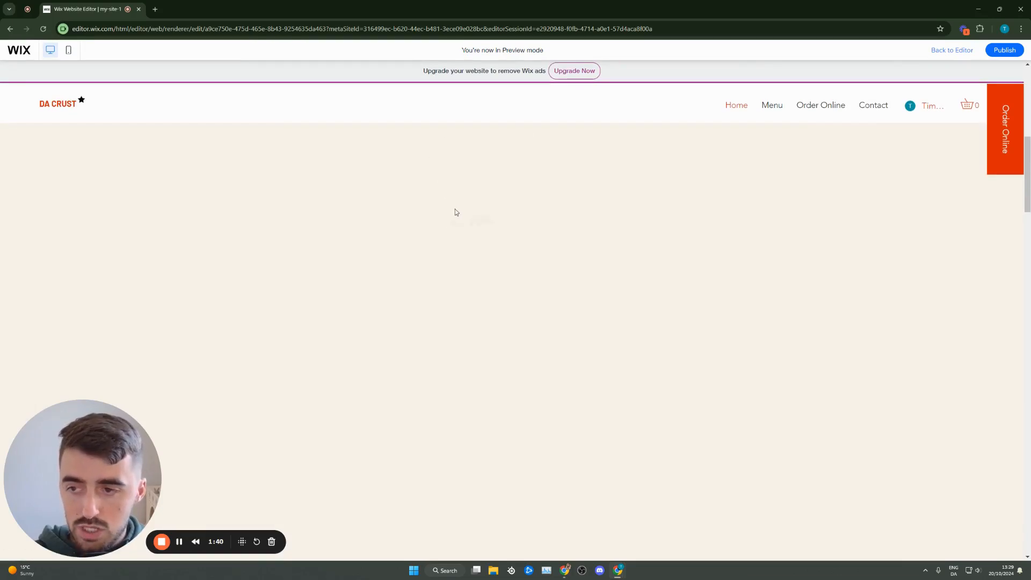
pyautogui.moveTo(457, 188)
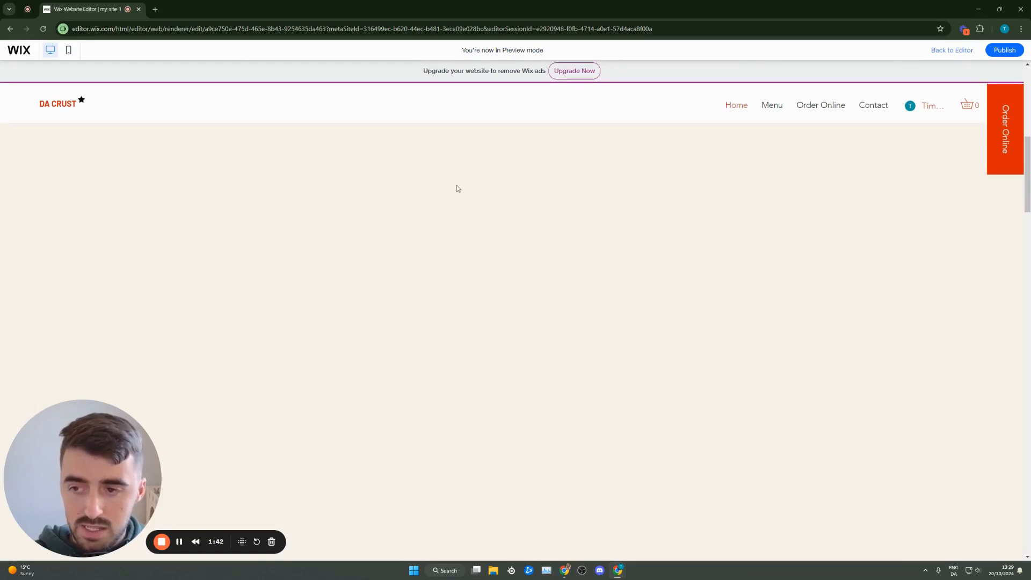
pyautogui.moveTo(460, 209)
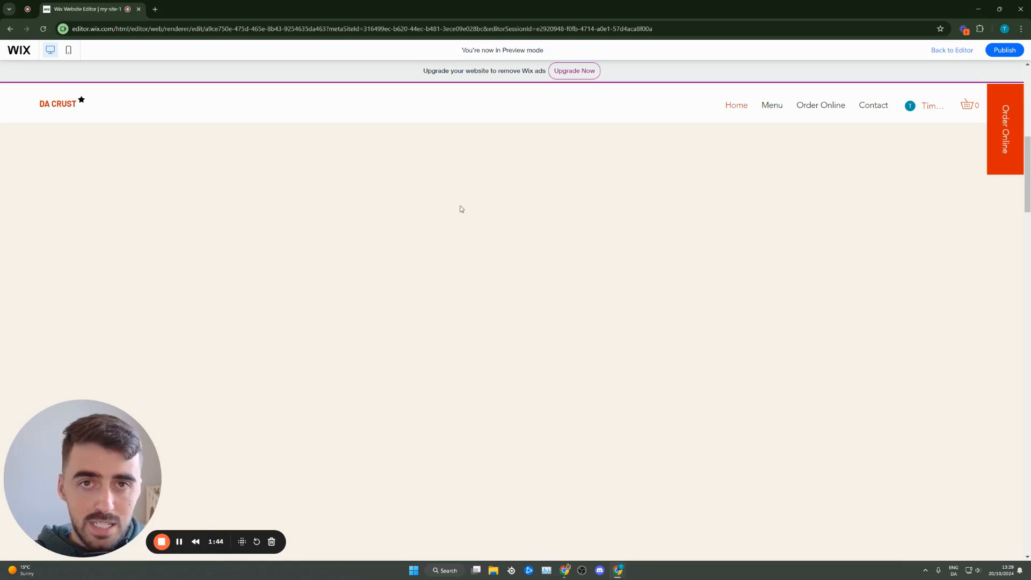